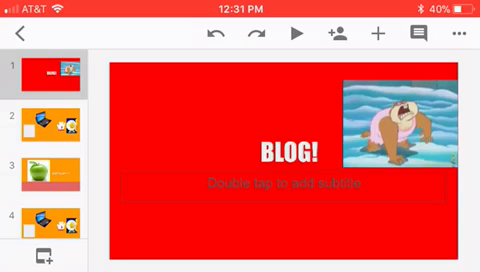
# Show slide 2, the orange slide with the laptop, glove and egg character.
pyautogui.click(44, 130)
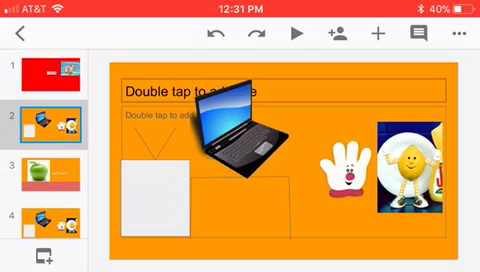
# Show slide 8, the black ROUND 1: INTELLIGENCE title slide.
pyautogui.click(44, 168)
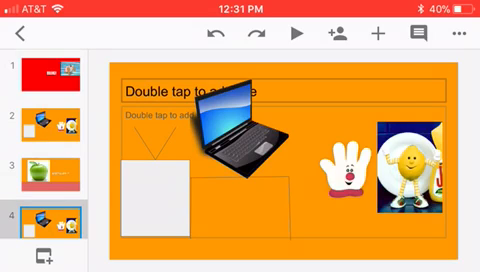
pyautogui.scroll(-3)
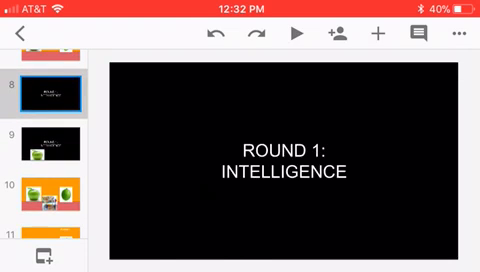
# View the green apple slide, the lime WINNER! slide, then the ROUND 2: POISE AND GRACE title.
pyautogui.click(44, 140)
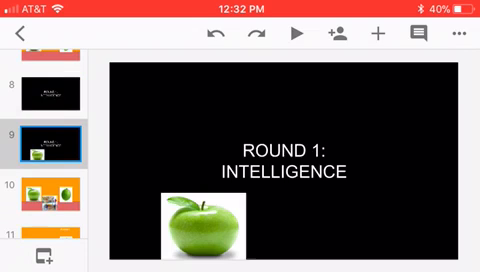
pyautogui.click(46, 196)
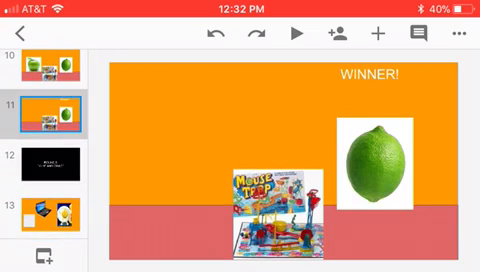
pyautogui.click(48, 164)
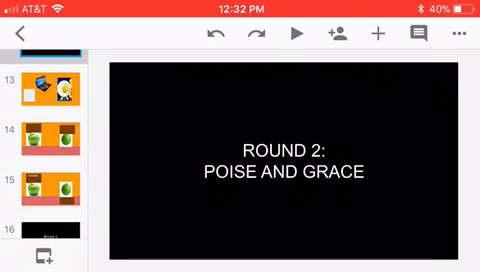
# Show the black ROUND 3: ENDURANCE title slide.
pyautogui.click(50, 90)
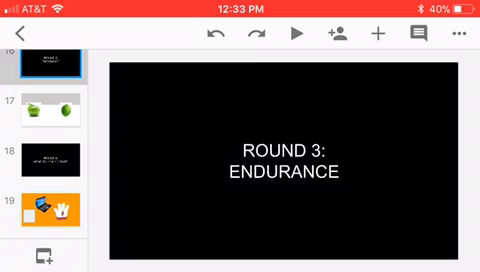
# View slide 17 with apple and lime side by side, then slide 18, ROUND 4: HEAD TO HEAD DEBATE.
pyautogui.click(44, 104)
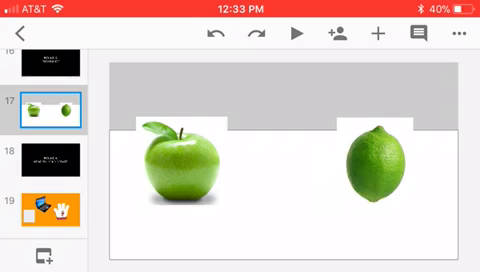
pyautogui.click(40, 156)
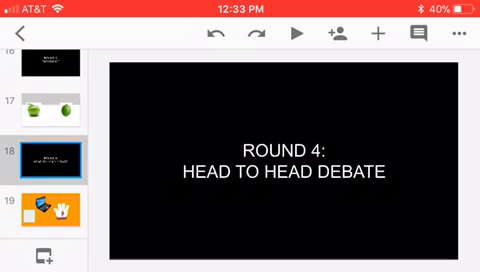
# View the green apple versus candy and versus lime slides, then slide 24, ROUND 5: FIGHT FOR THE FANS.
pyautogui.scroll(-3)
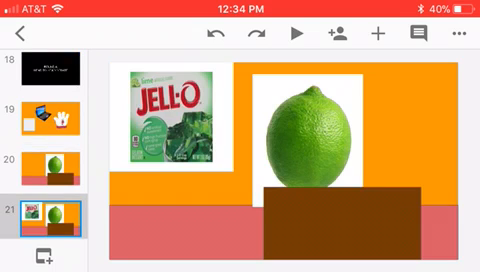
pyautogui.scroll(-3)
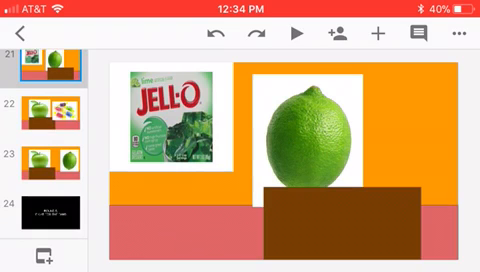
pyautogui.click(40, 112)
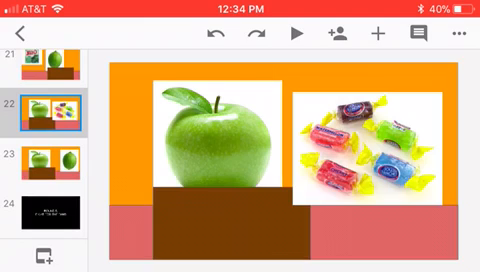
pyautogui.click(40, 158)
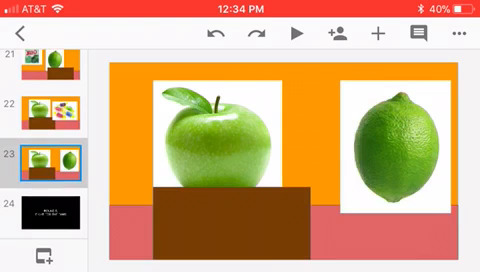
pyautogui.click(44, 212)
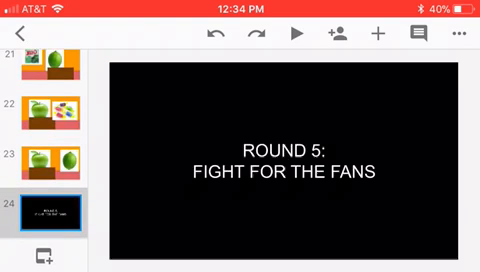
# Show slide 31, the orange slide with the laptop and lemon character.
pyautogui.scroll(-3)
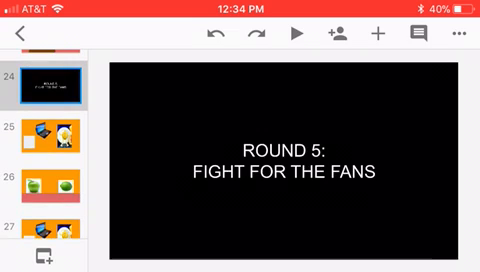
pyautogui.click(48, 132)
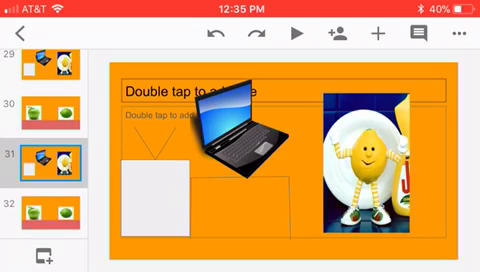
# Browse past the apple, egg character and lime slide to slide 34 with the laptop and glove.
pyautogui.scroll(-3)
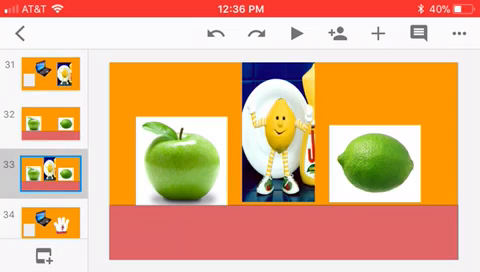
pyautogui.scroll(-3)
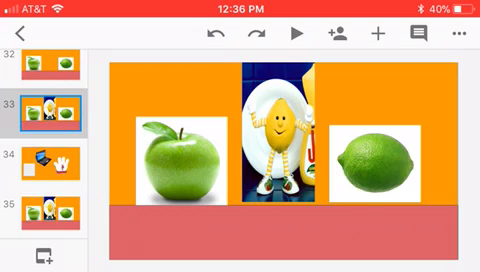
pyautogui.click(44, 160)
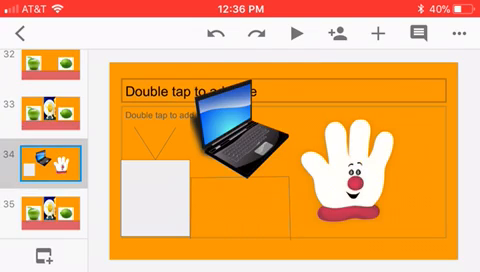